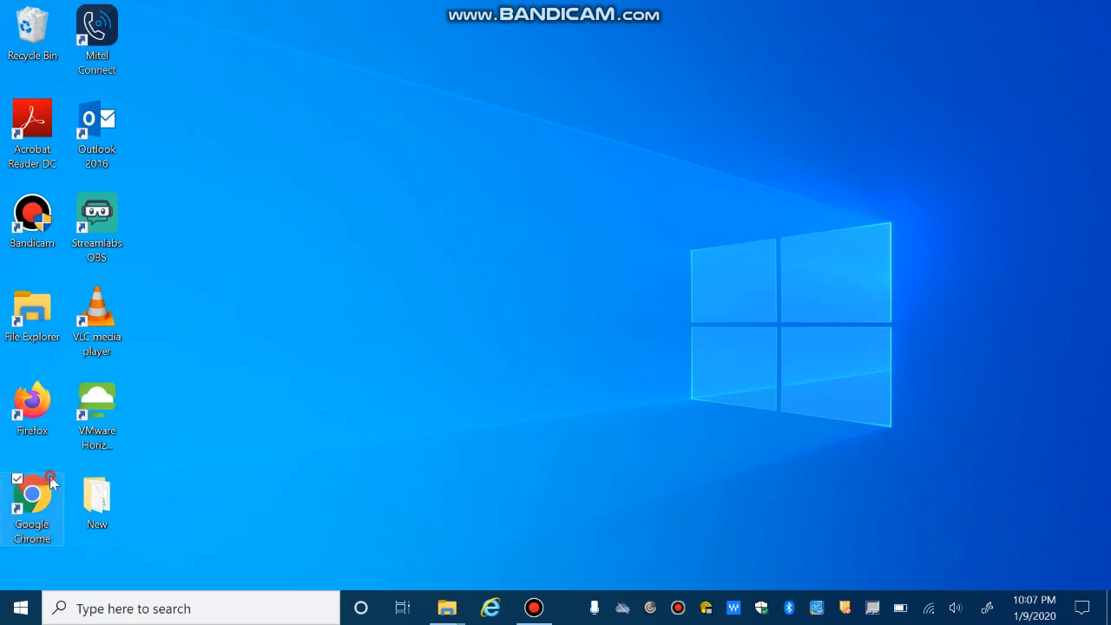
# Step: Launch VMware Horizon Client from its desktop shortcut to show the labs.bw.edu server
pyautogui.doubleClick(32, 495)
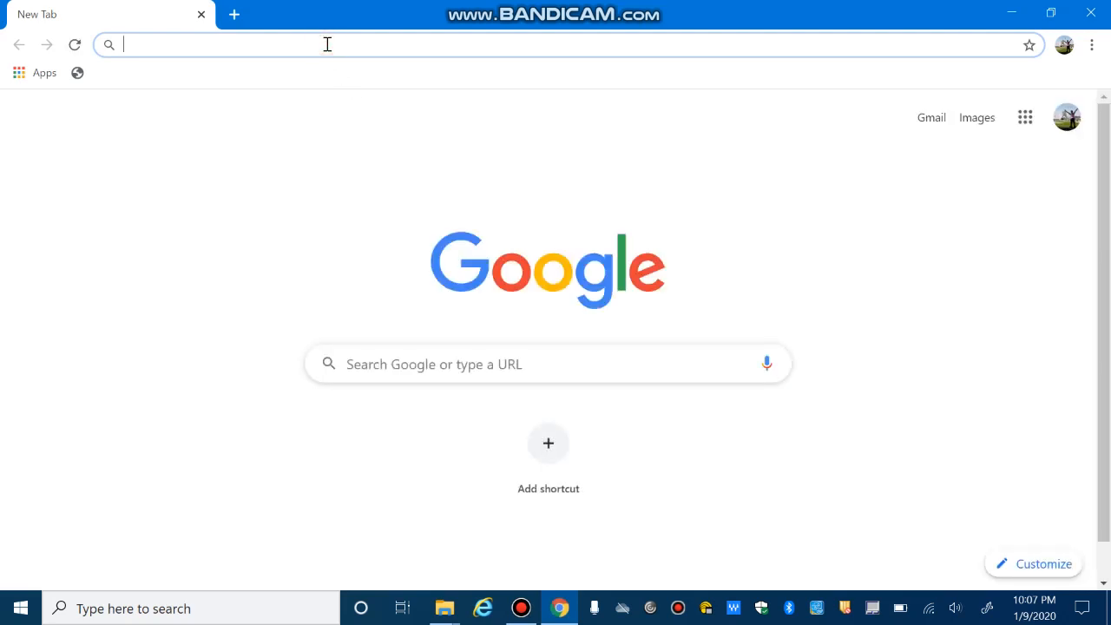
pyautogui.write('la')
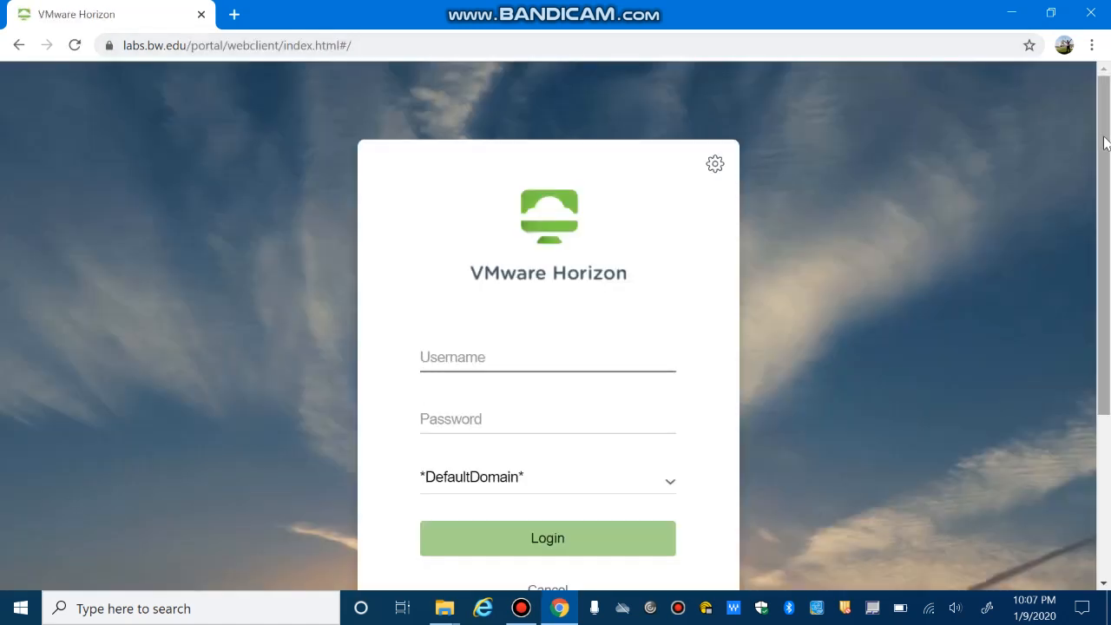
pyautogui.scroll(-3)
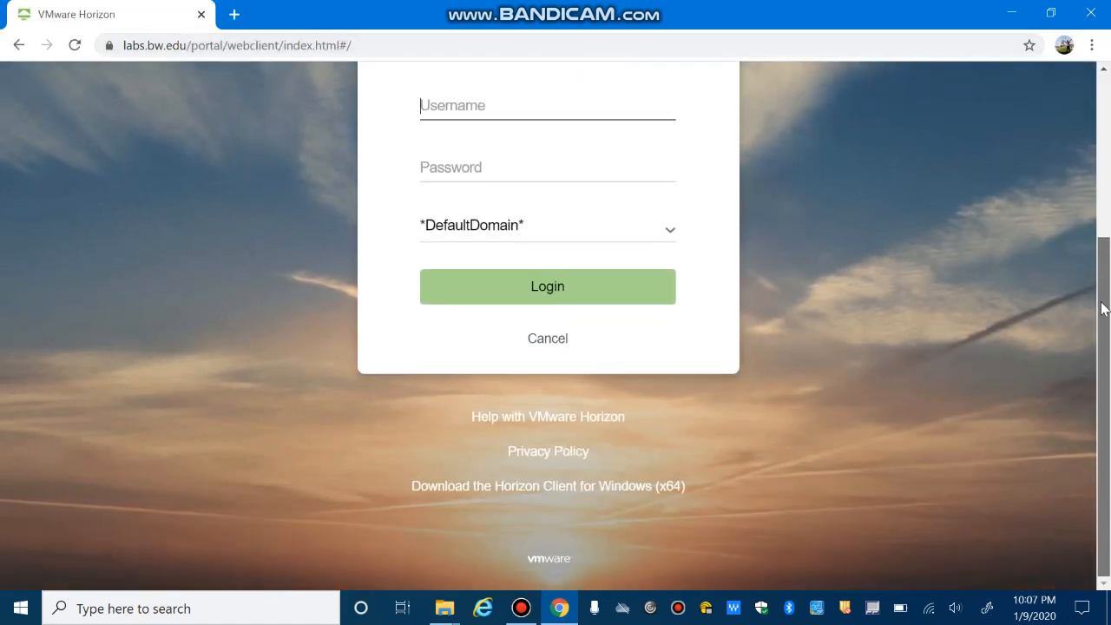
pyautogui.moveTo(508, 495)
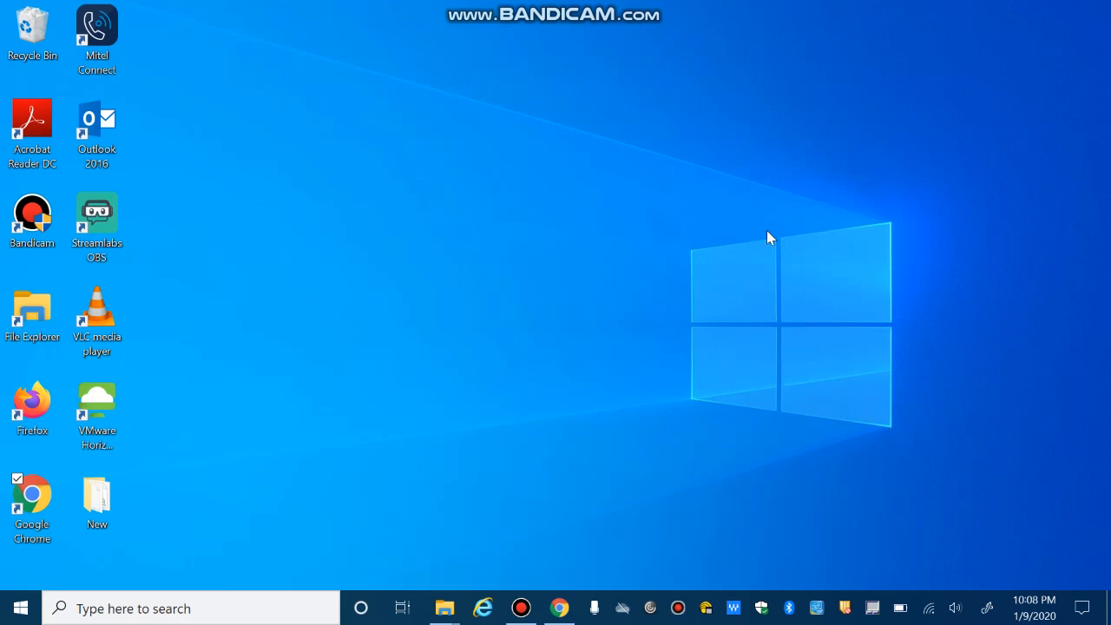
pyautogui.moveTo(361, 298)
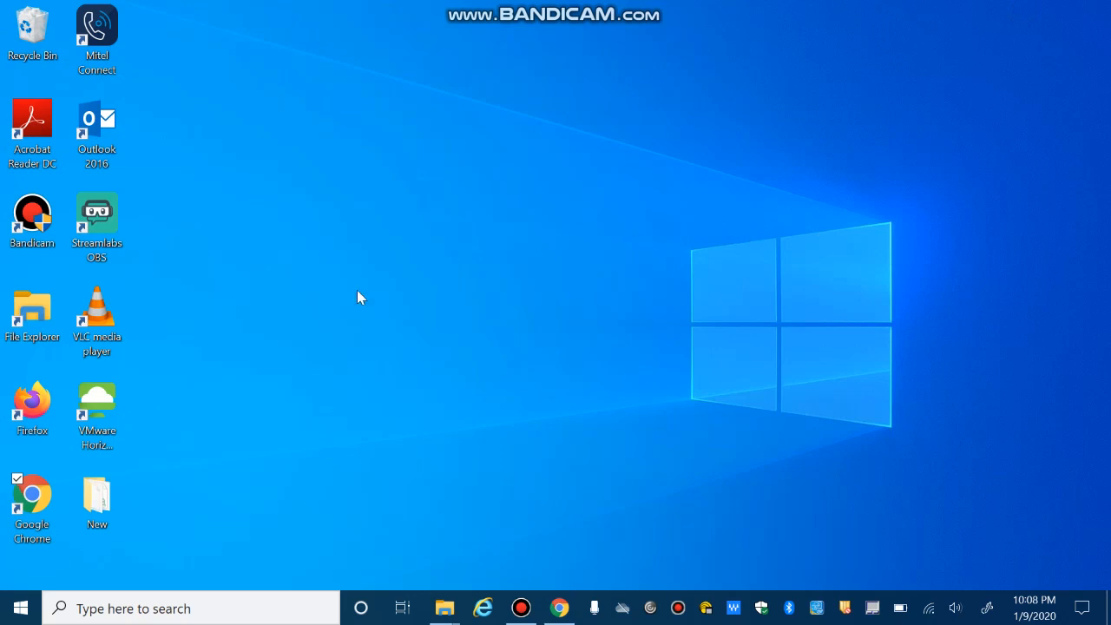
pyautogui.click(96, 408)
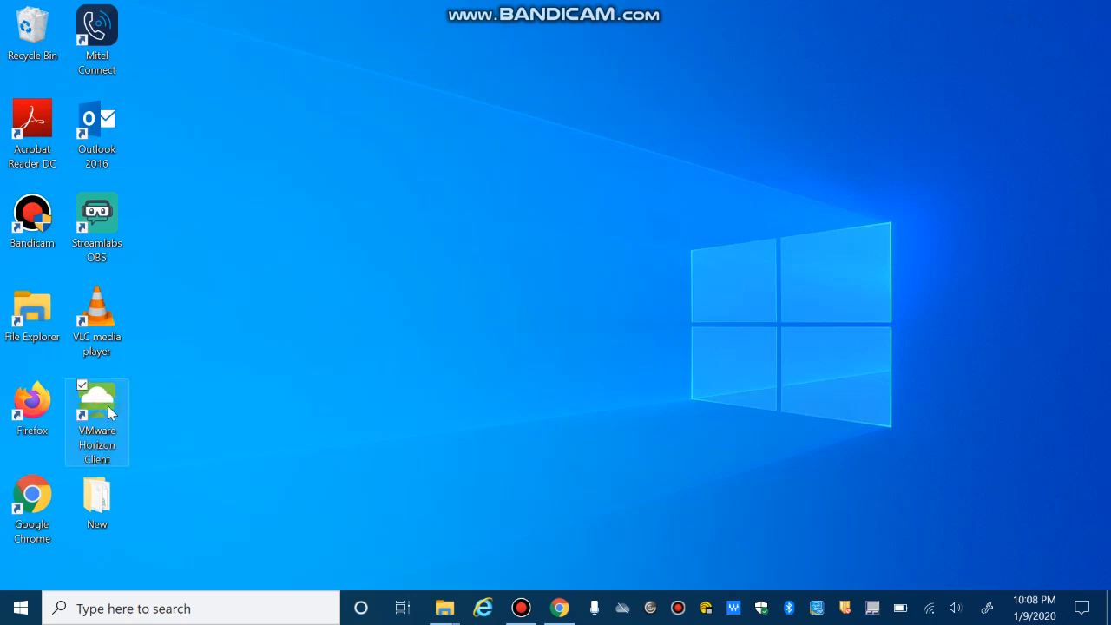
pyautogui.moveTo(109, 408)
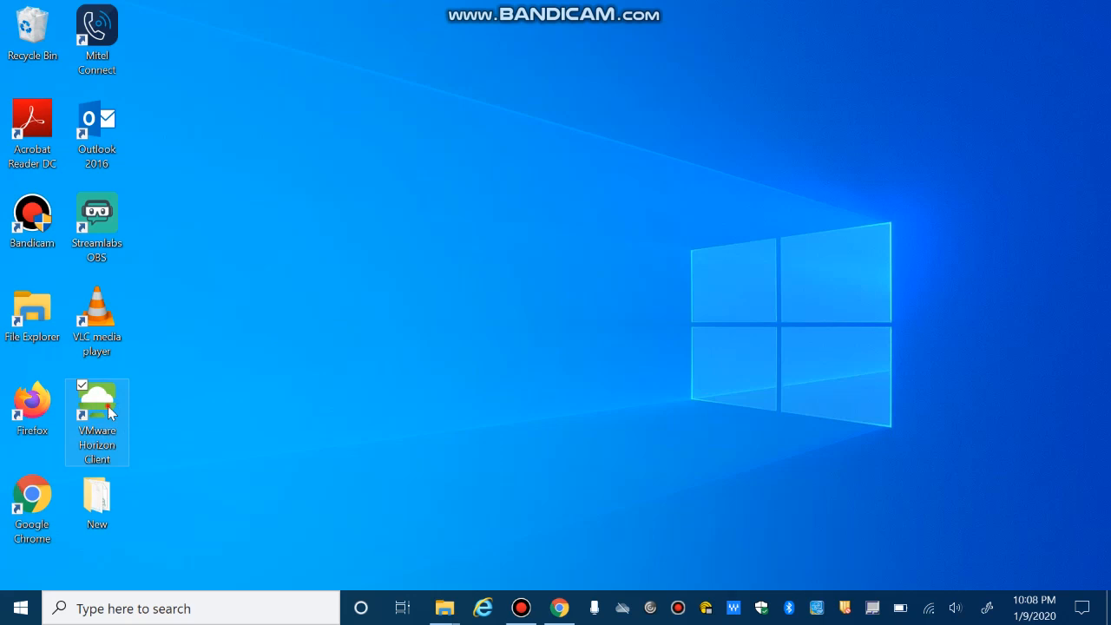
pyautogui.doubleClick(96, 414)
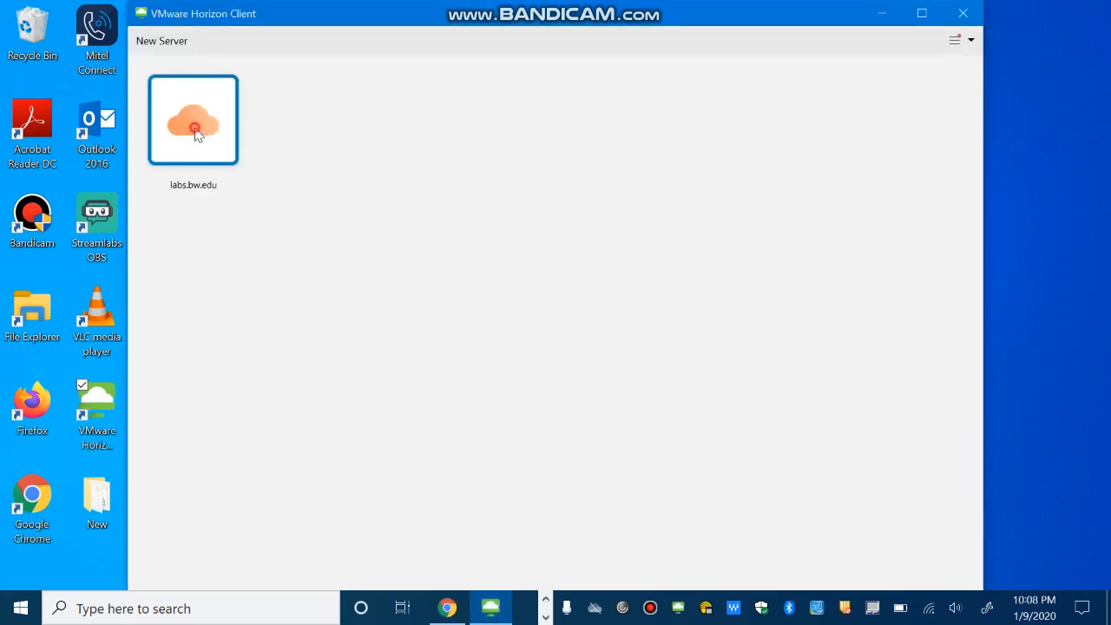
# Step: Connect to labs.bw.edu, dismiss the logon error, and log in with the account password
pyautogui.doubleClick(193, 120)
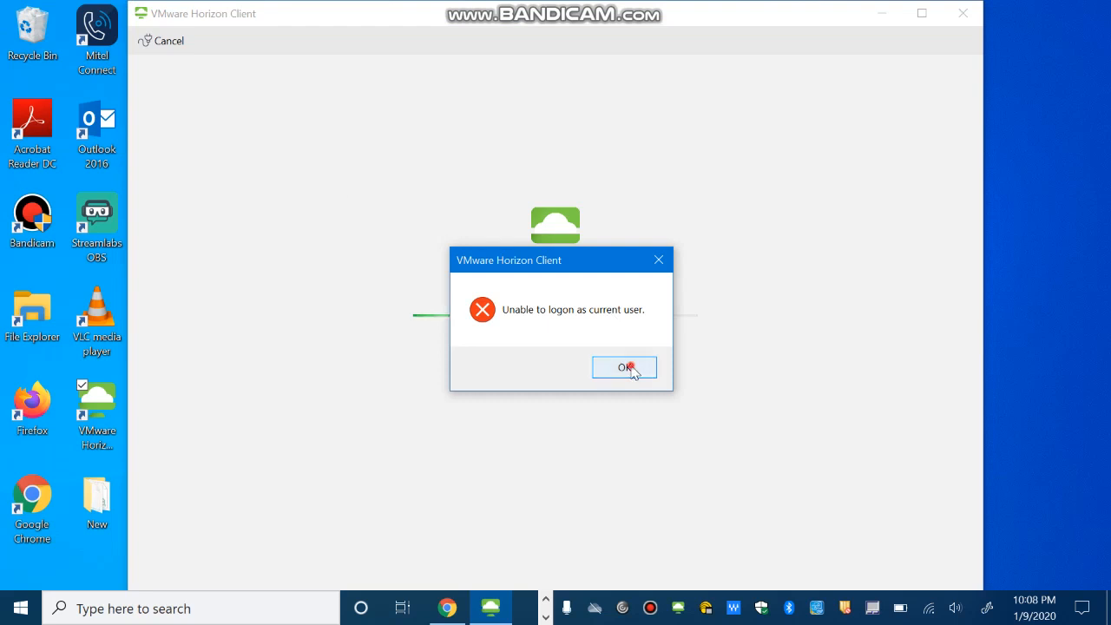
pyautogui.click(624, 367)
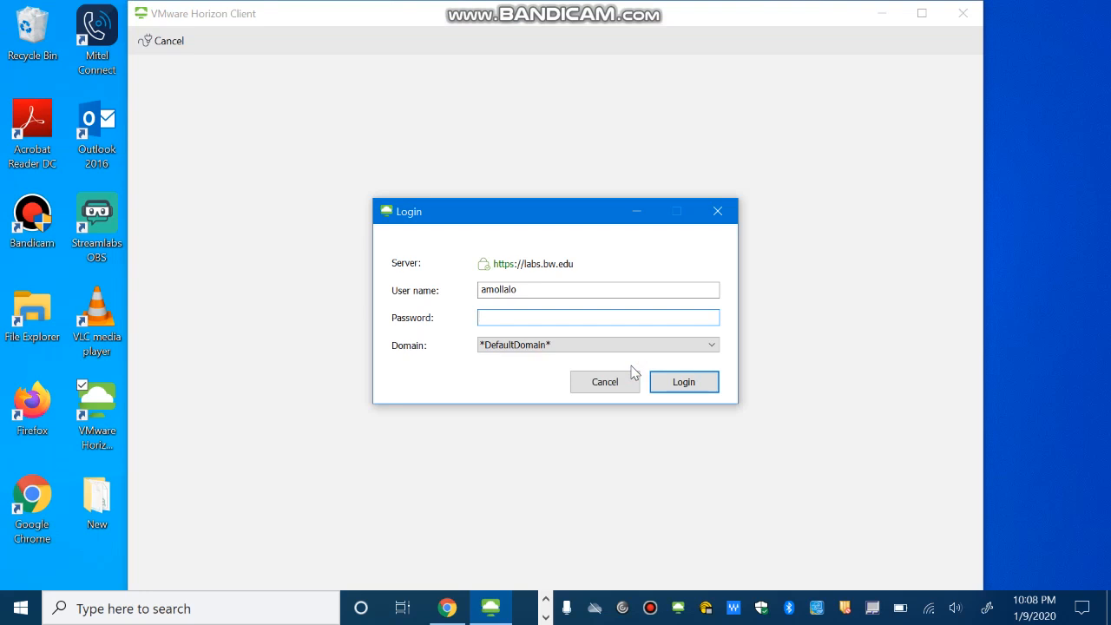
pyautogui.click(598, 317)
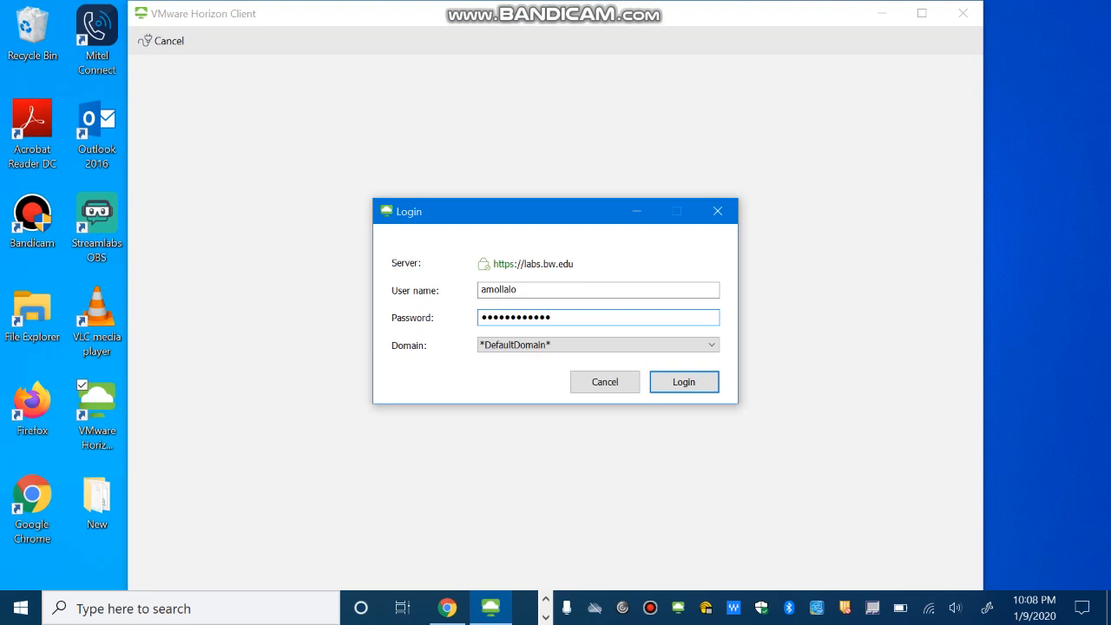
pyautogui.click(683, 382)
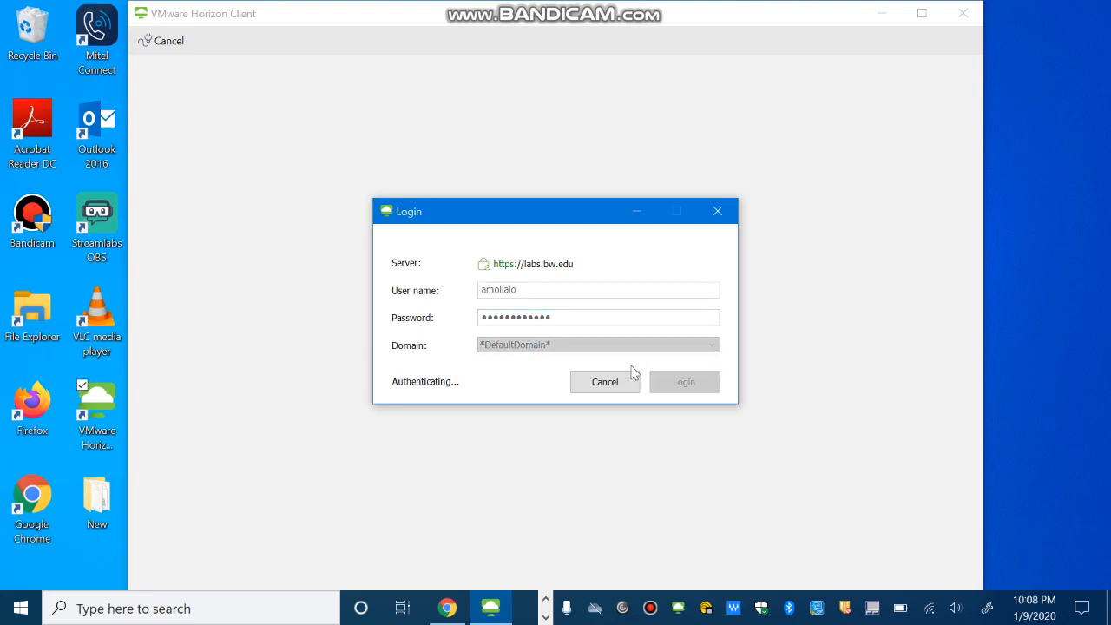
pyautogui.moveTo(465, 375)
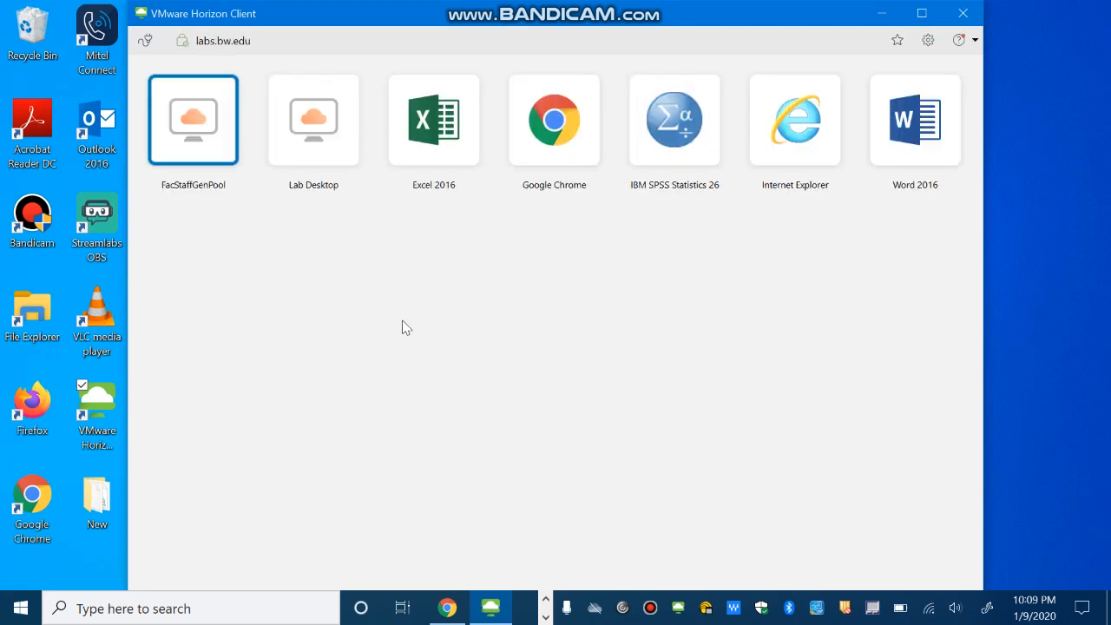
# Step: Select and launch the Lab Desktop remote session
pyautogui.click(313, 119)
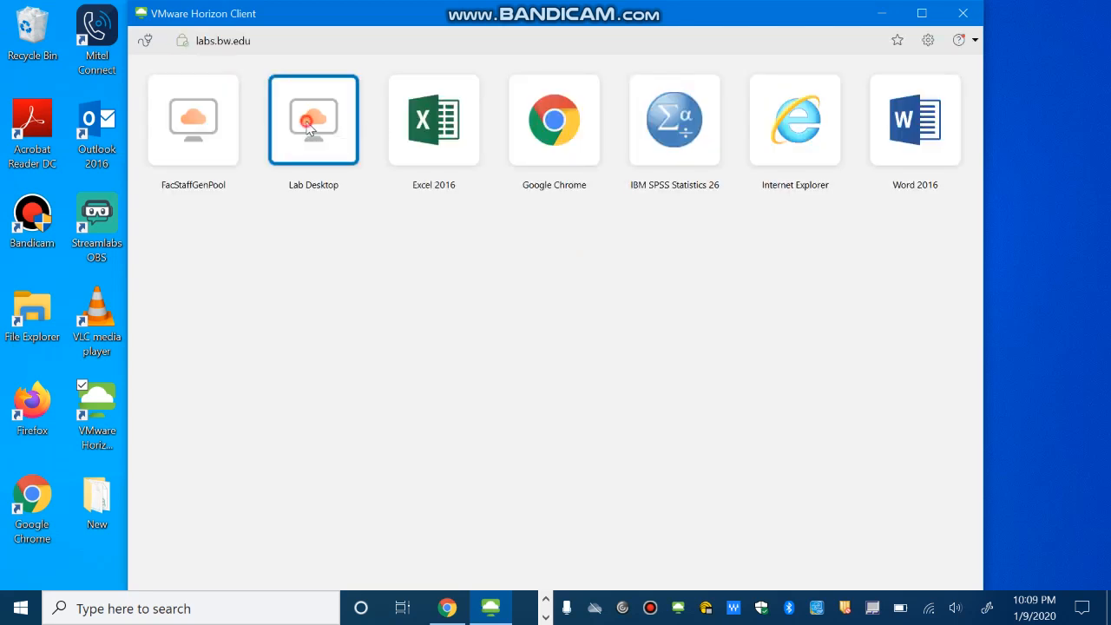
pyautogui.doubleClick(314, 119)
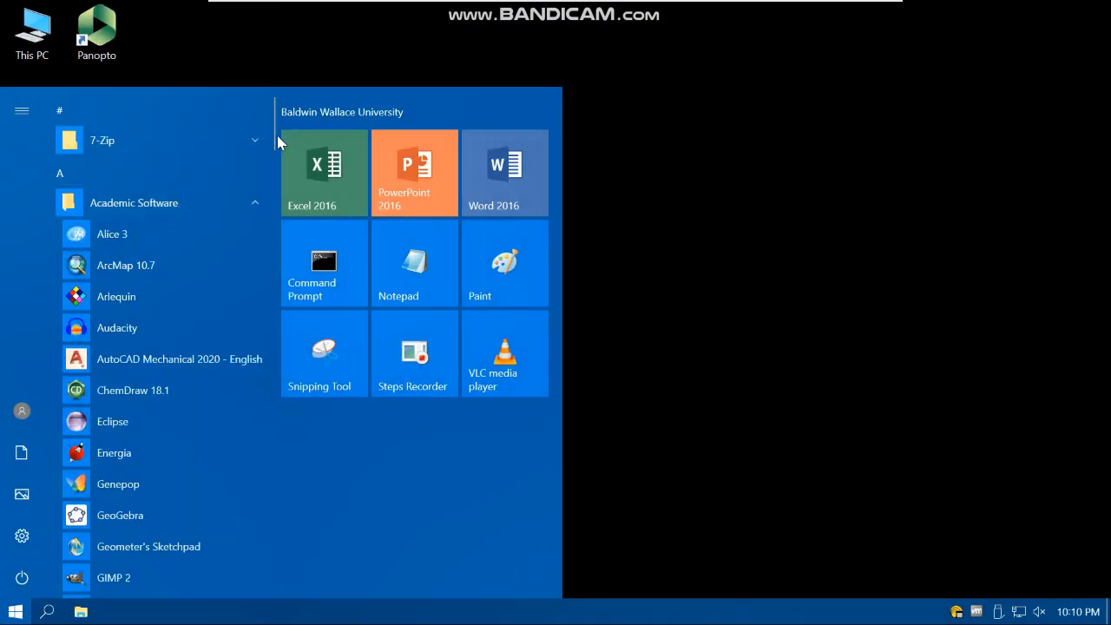
# Step: Scroll the Start menu app list to the R section and launch RStudio
pyautogui.scroll(-3)
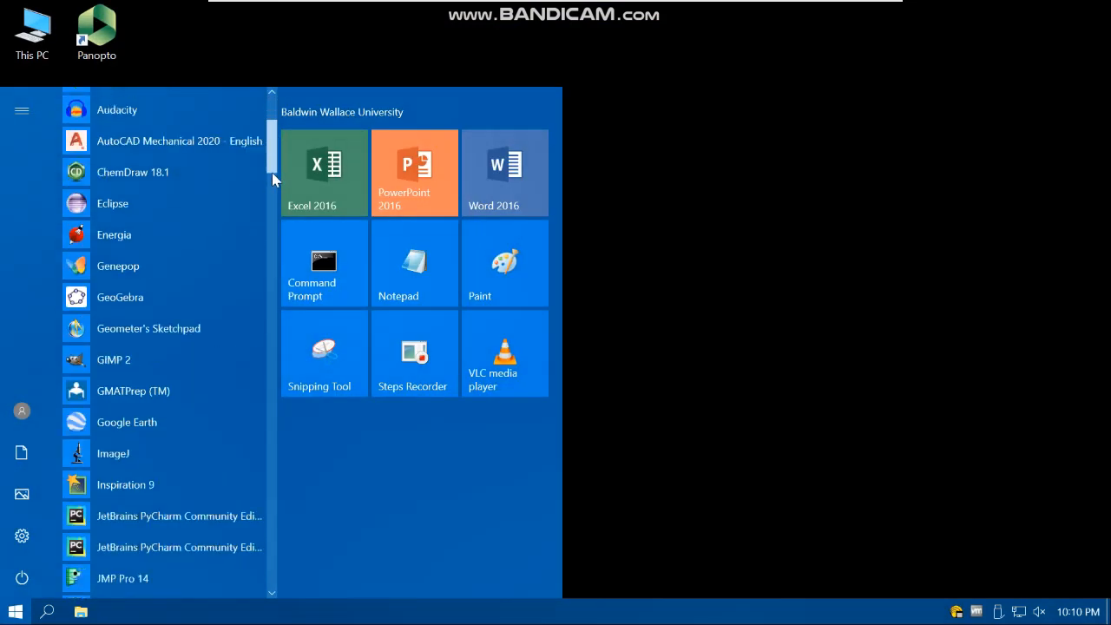
pyautogui.scroll(-3)
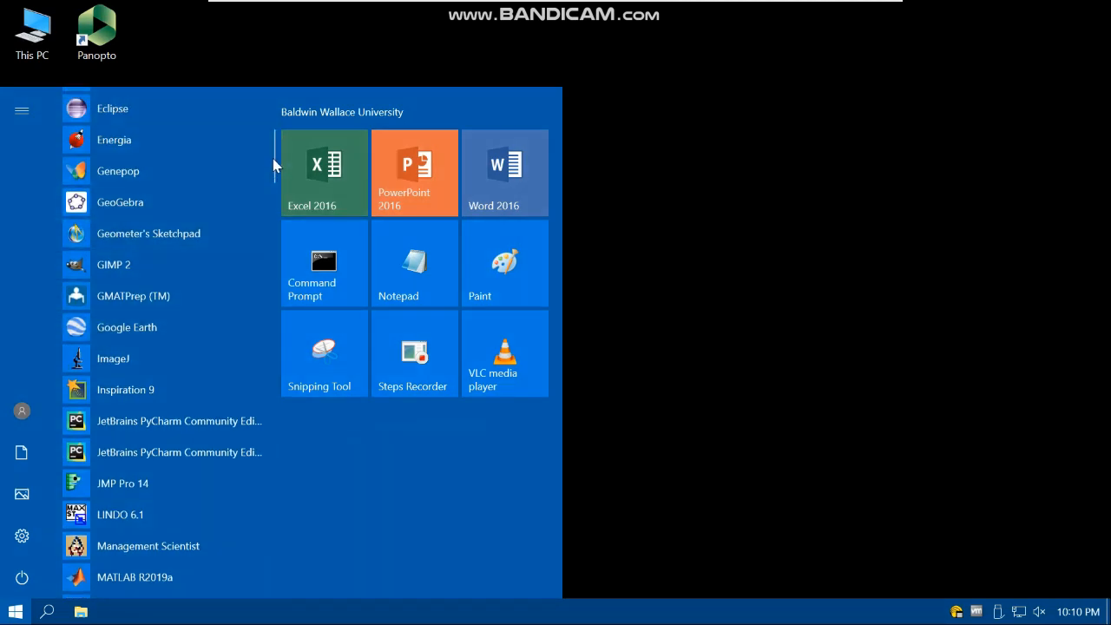
pyautogui.scroll(-3)
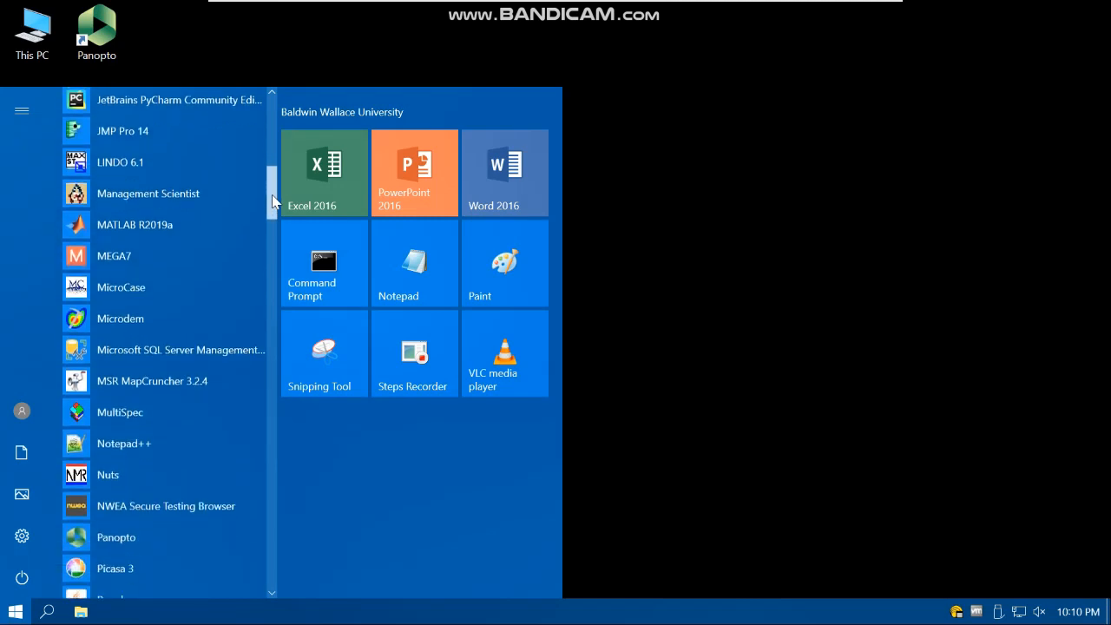
pyautogui.scroll(-3)
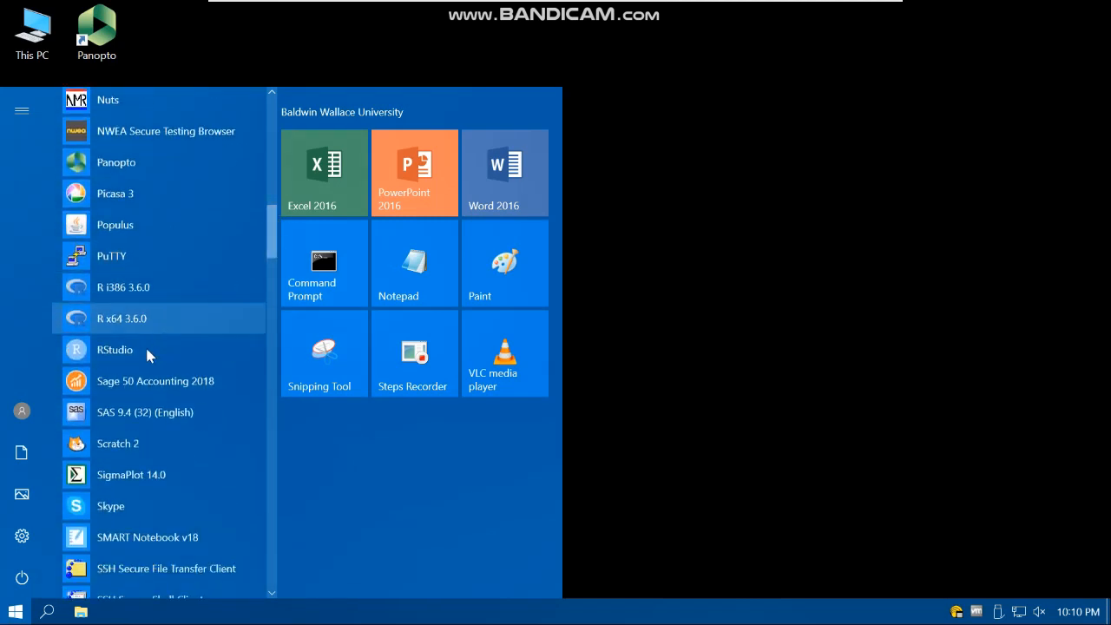
pyautogui.moveTo(143, 354)
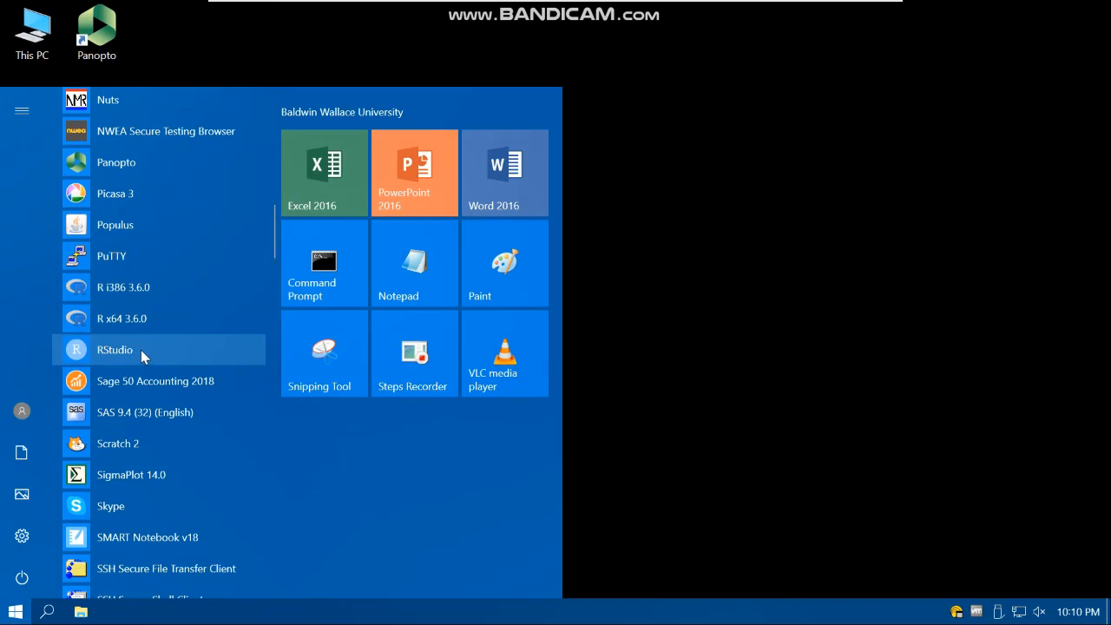
pyautogui.moveTo(154, 353)
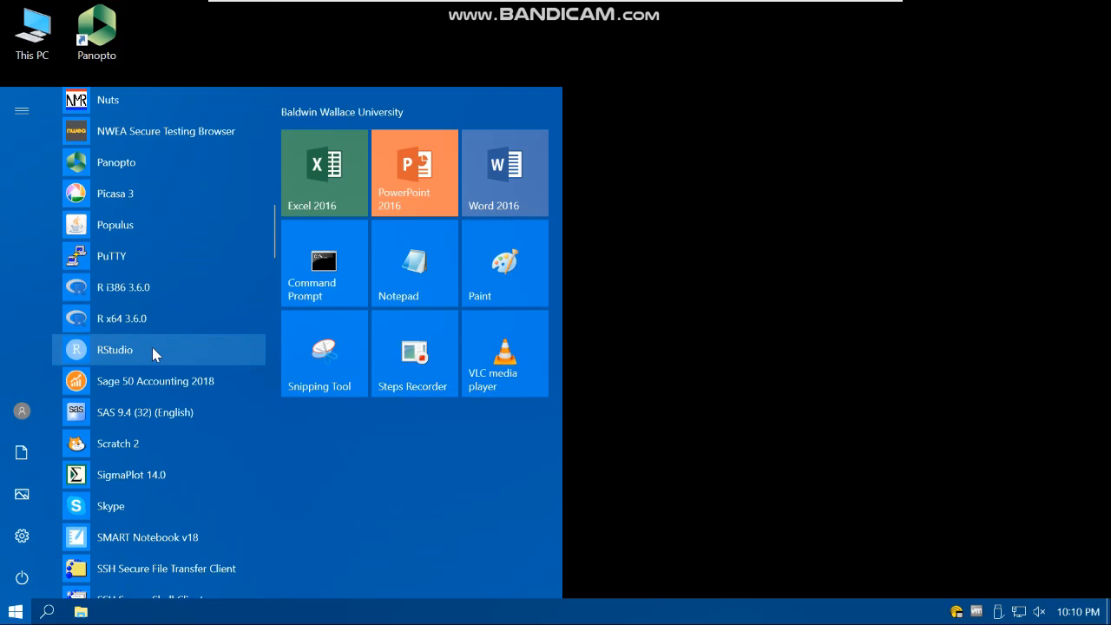
pyautogui.click(116, 350)
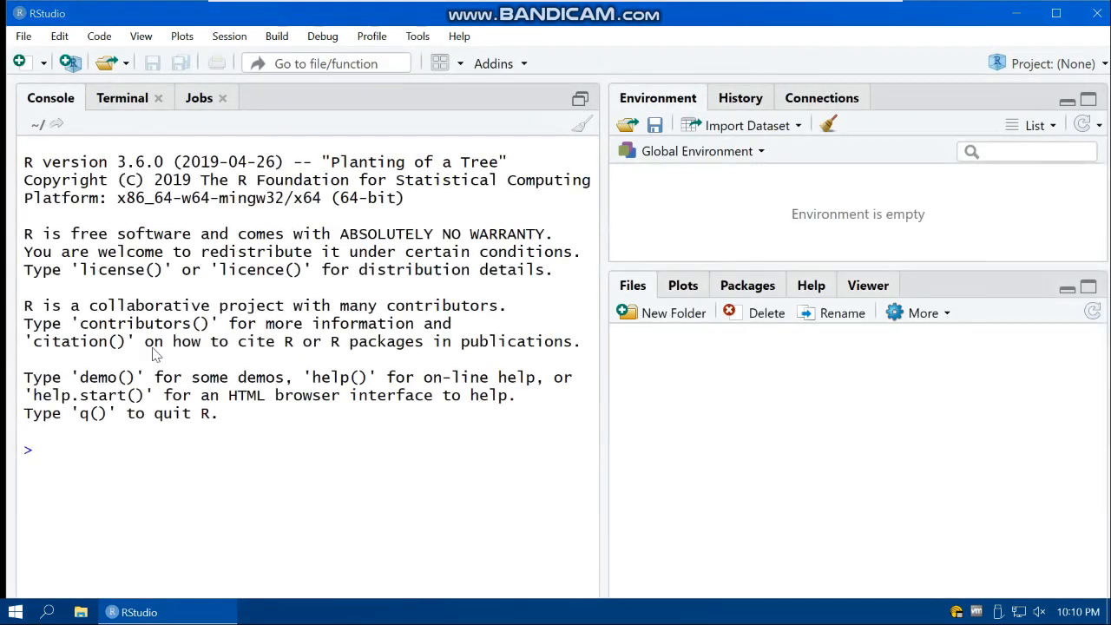
# Step: Bring up File Explorer on This PC while RStudio keeps running
pyautogui.click(632, 285)
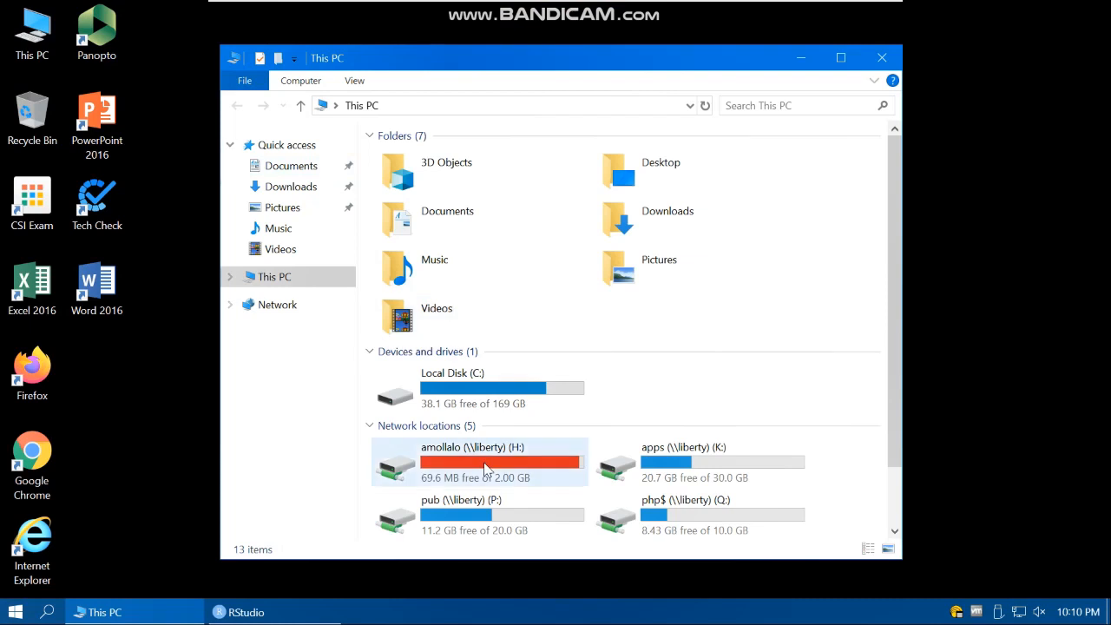
pyautogui.moveTo(487, 469)
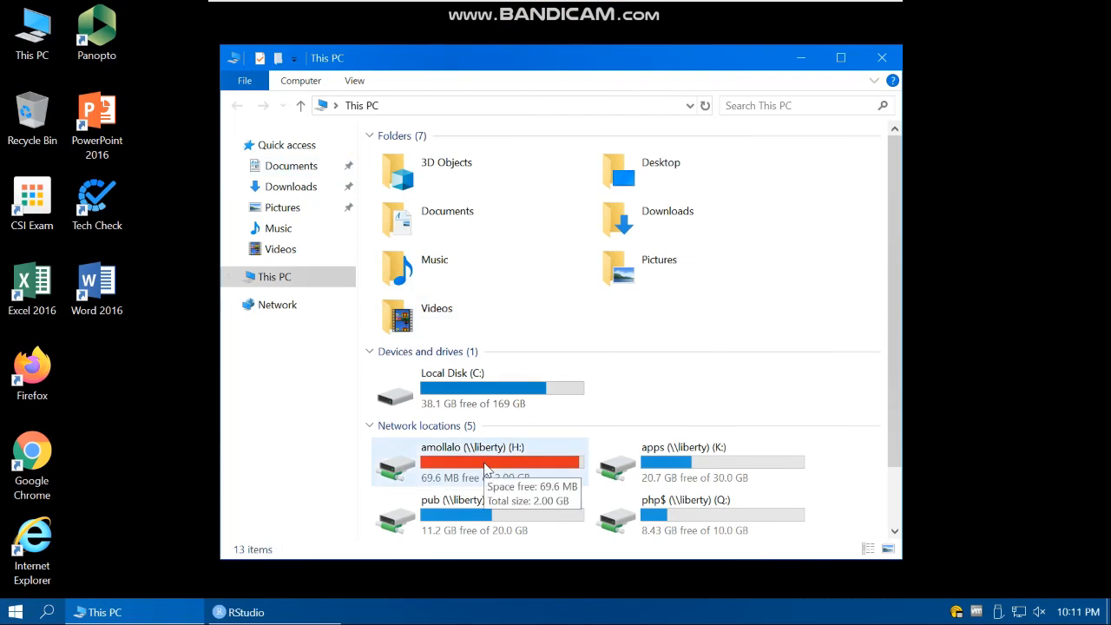
pyautogui.moveTo(528, 462)
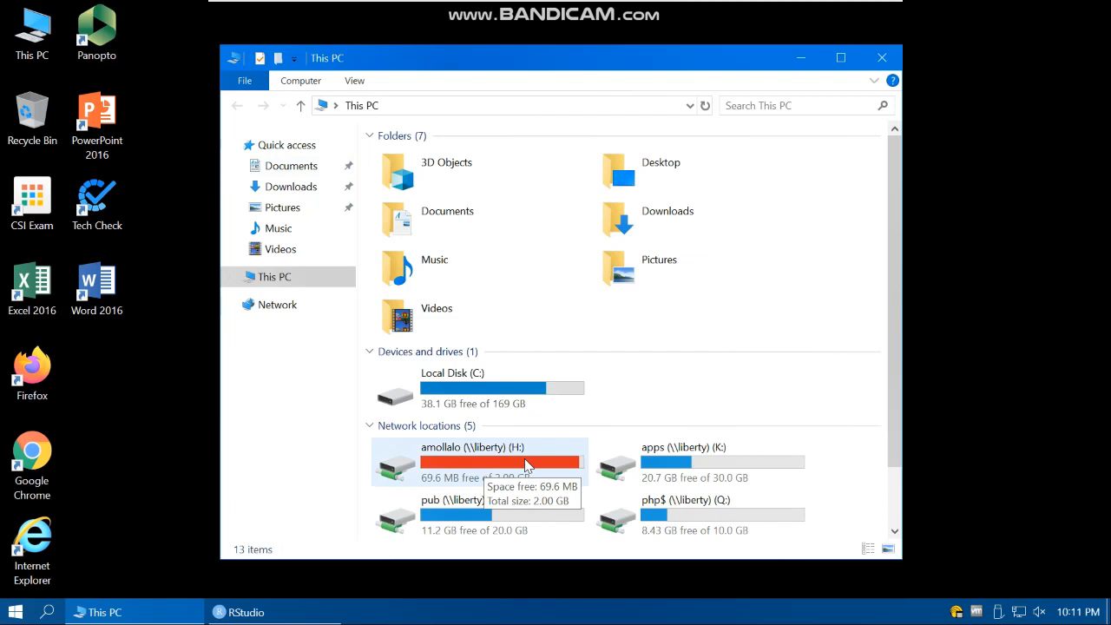
pyautogui.moveTo(1011, 227)
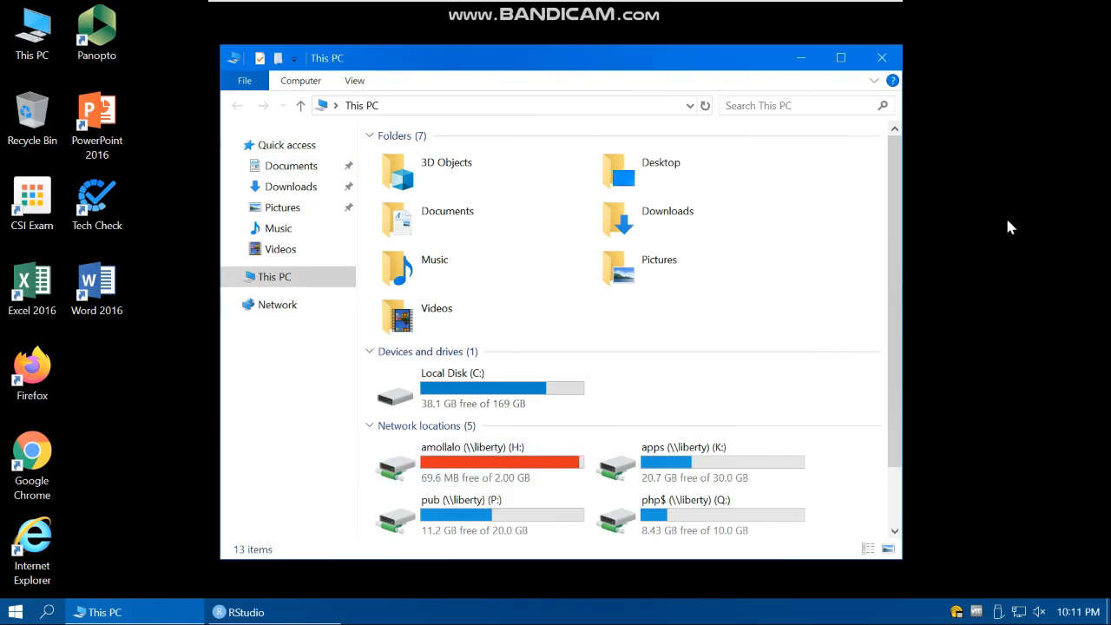
pyautogui.moveTo(972, 157)
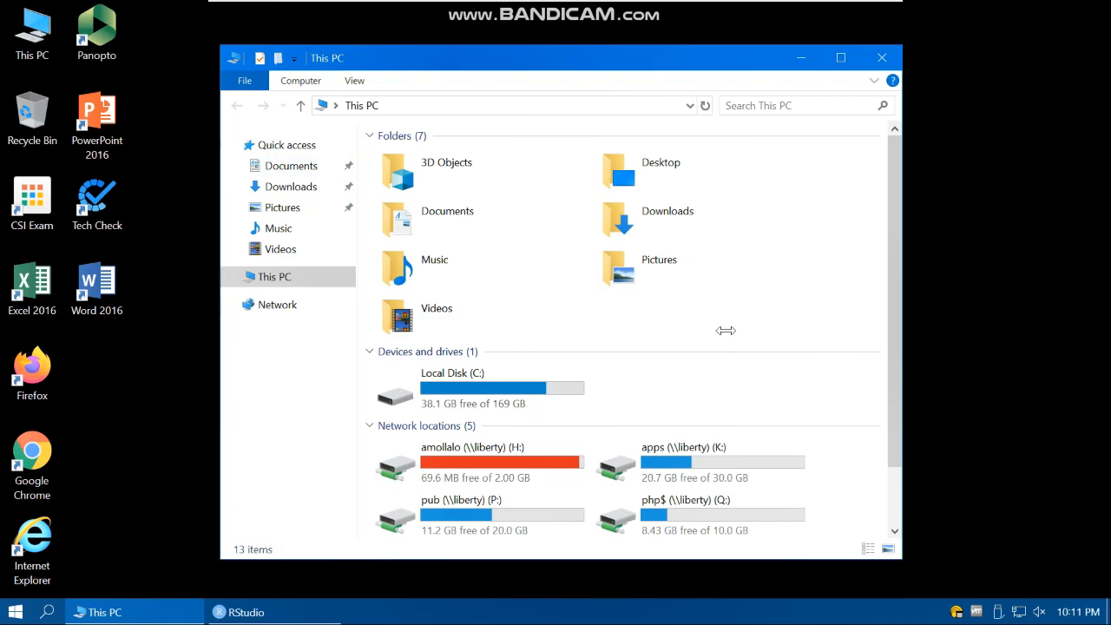
pyautogui.click(475, 462)
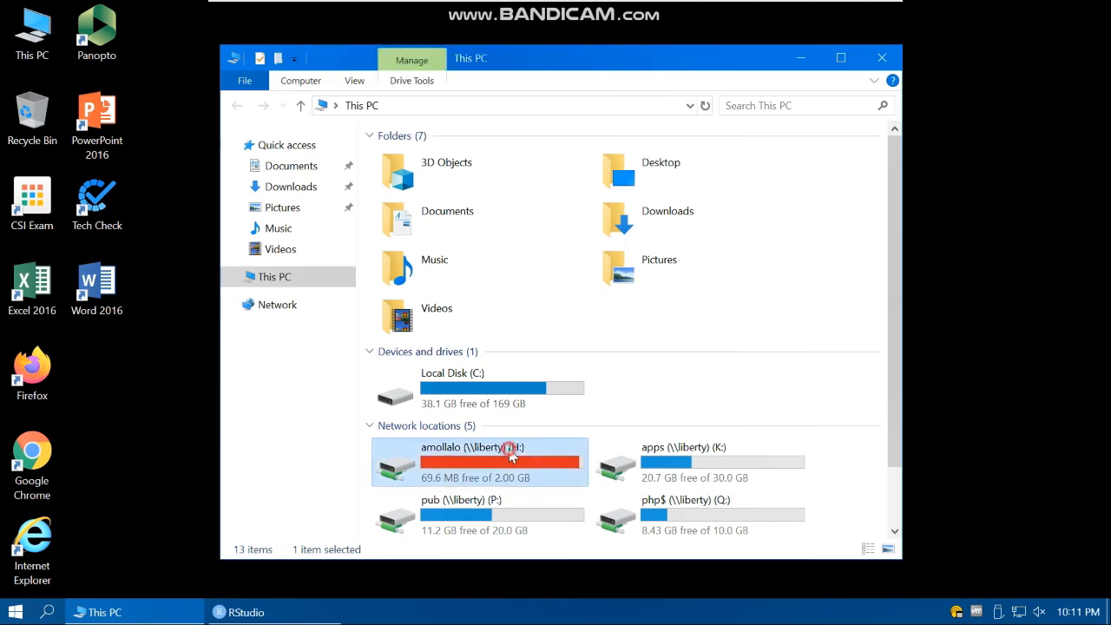
pyautogui.doubleClick(477, 462)
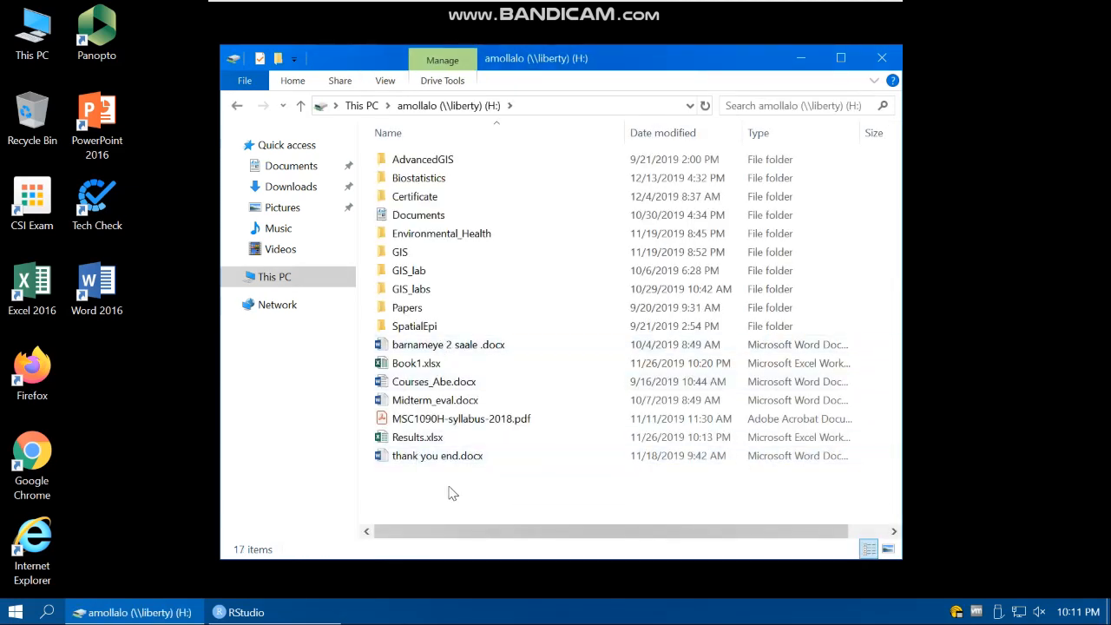
# Step: Start a new folder on the H: drive through the context menu's New options
pyautogui.rightClick(451, 493)
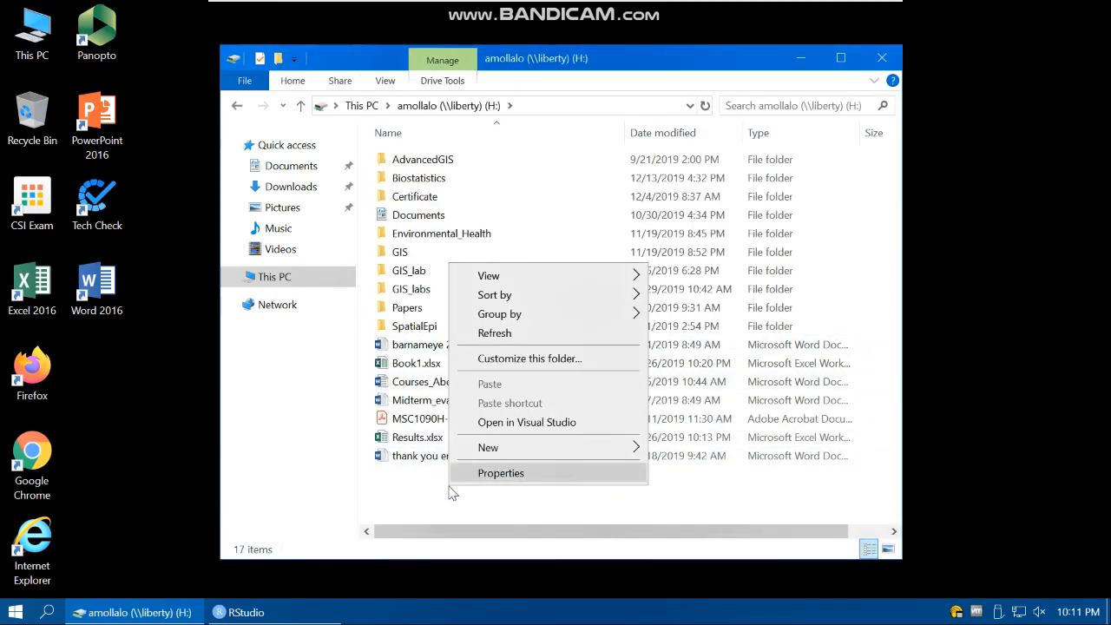
pyautogui.moveTo(488, 448)
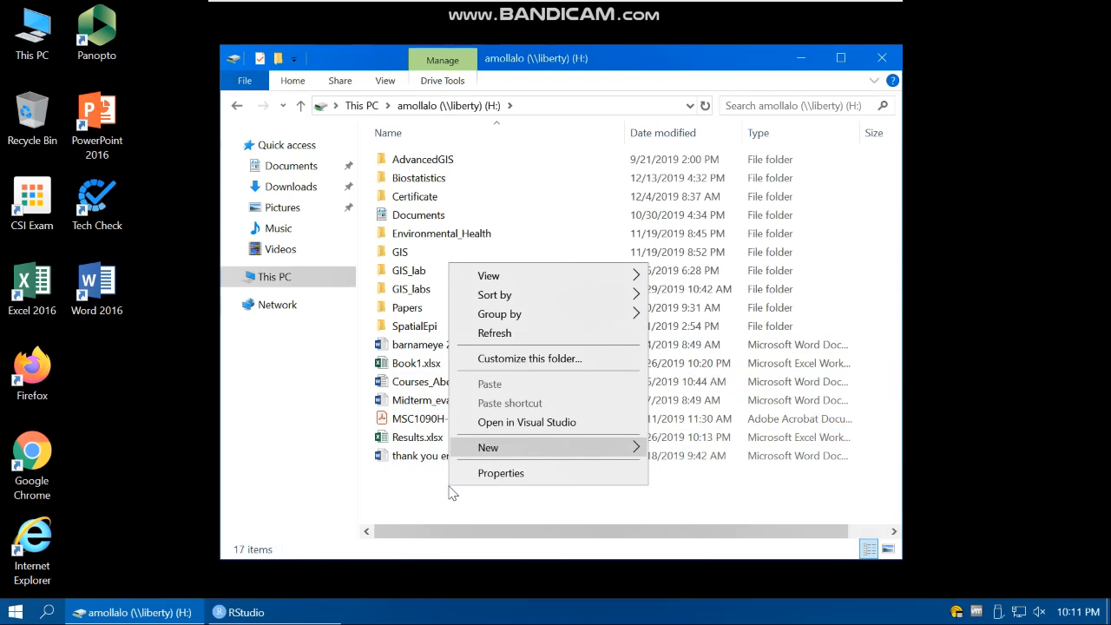
pyautogui.click(452, 492)
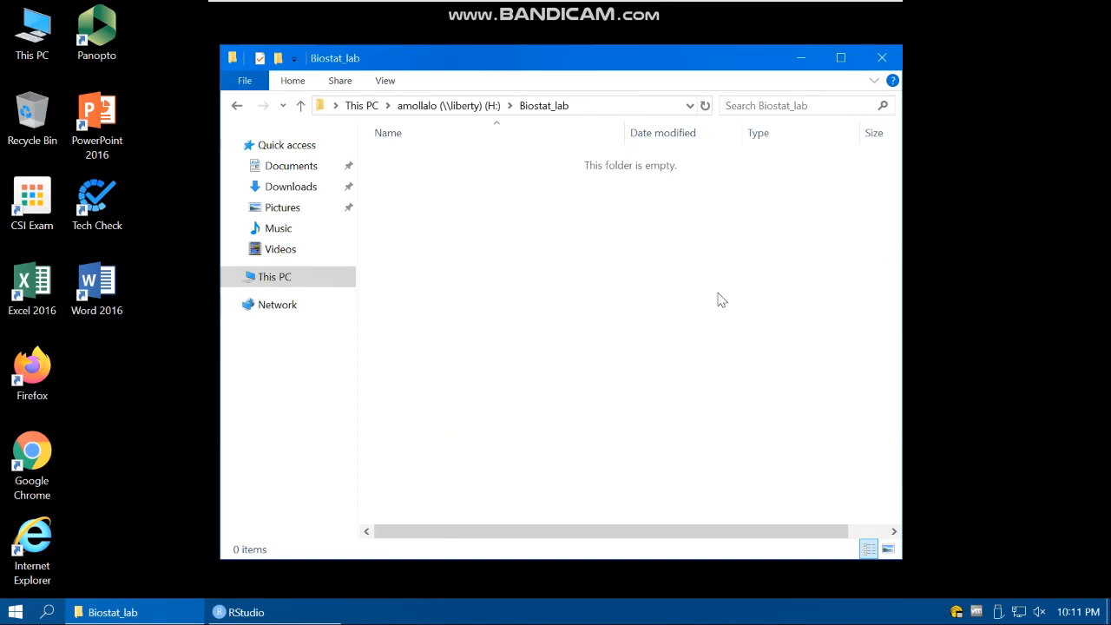
pyautogui.moveTo(749, 293)
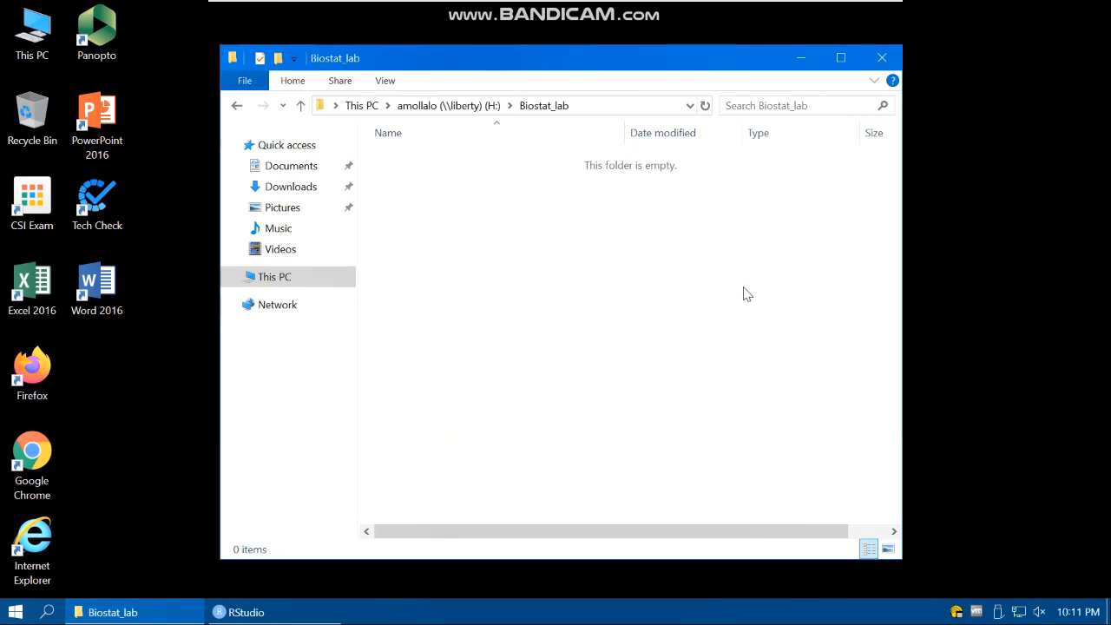